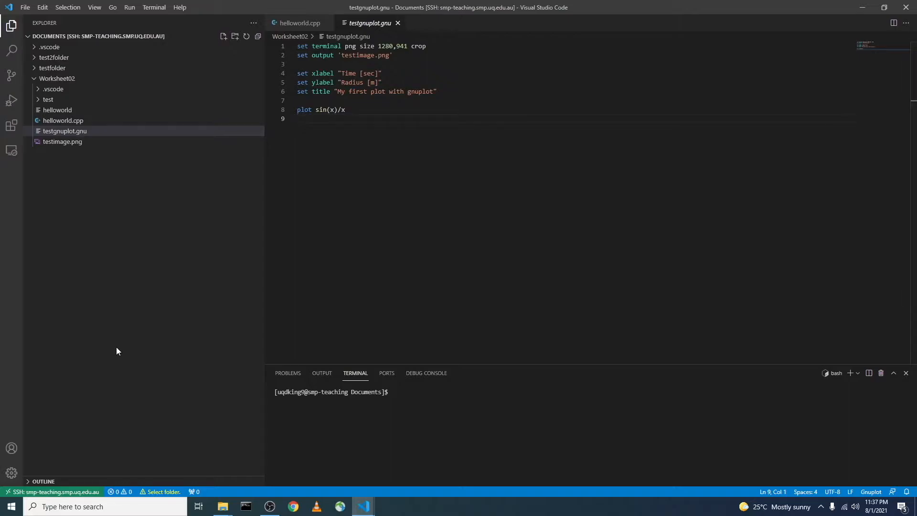
{"action": "mouse_move", "coordinate": [129, 355]}
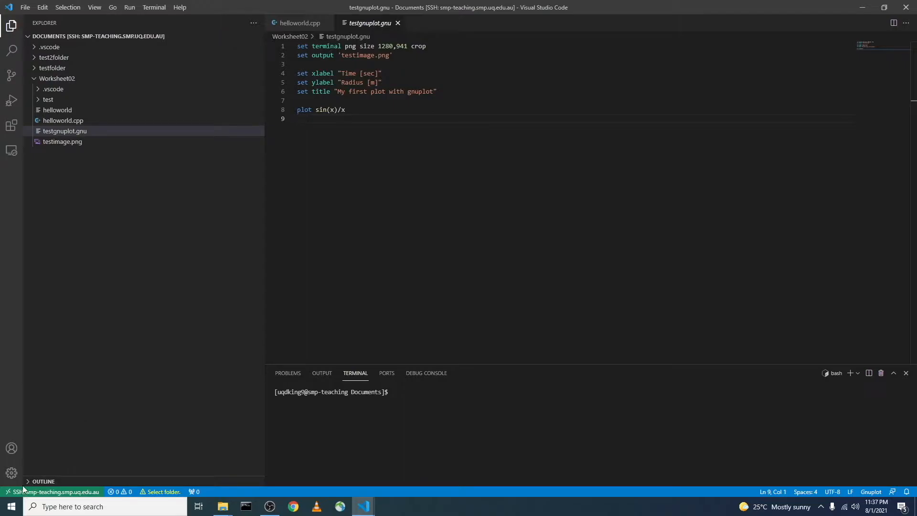
{"action": "mouse_move", "coordinate": [9, 493]}
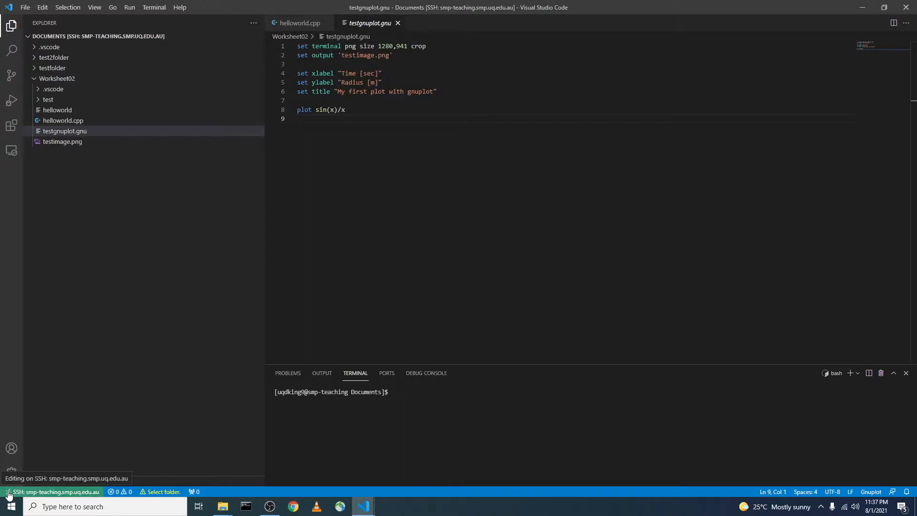
{"action": "mouse_move", "coordinate": [36, 493]}
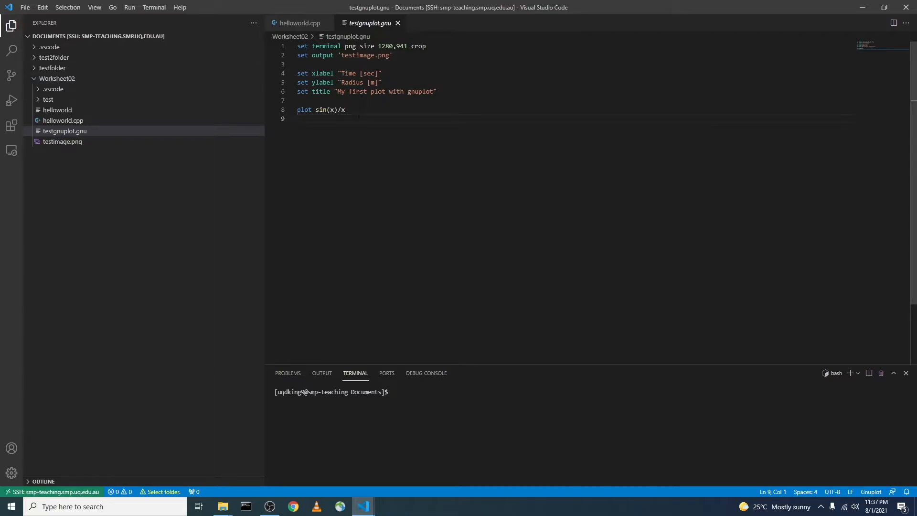
{"action": "mouse_move", "coordinate": [344, 26]}
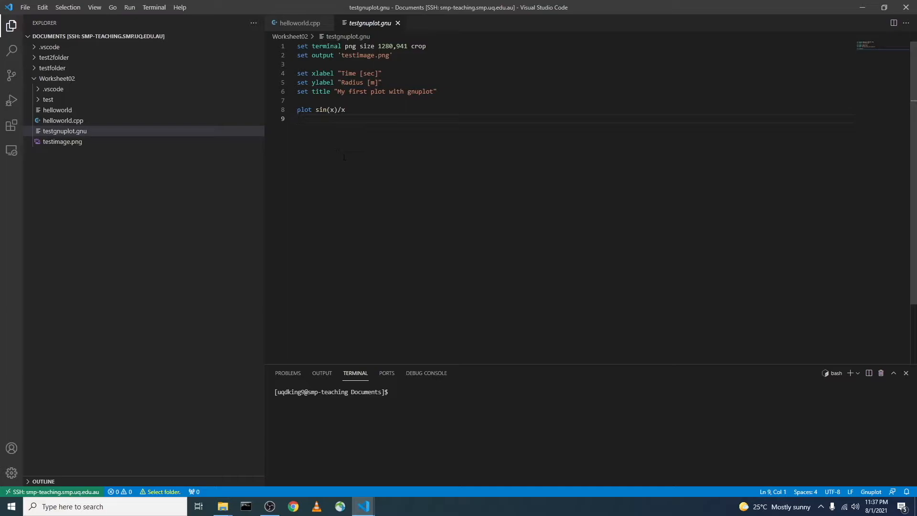
Walk through the script's terminal, output file, image size, axis label and title lines by selecting them.
{"action": "left_click", "coordinate": [344, 108]}
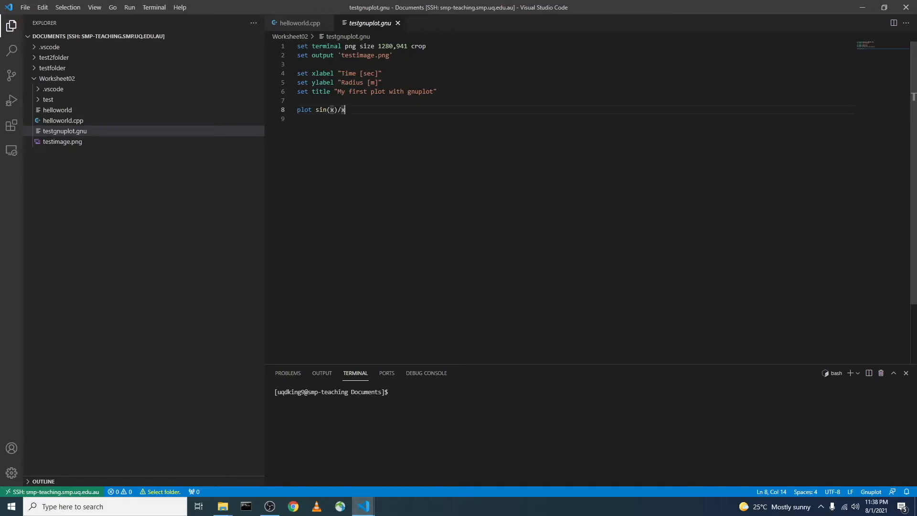
{"action": "mouse_move", "coordinate": [408, 260]}
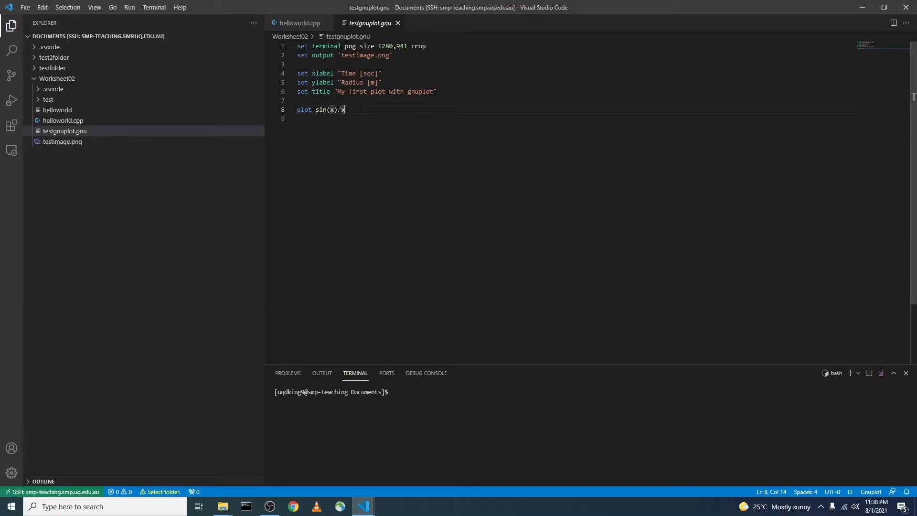
{"action": "left_click_drag", "start_coordinate": [315, 108], "coordinate": [345, 109]}
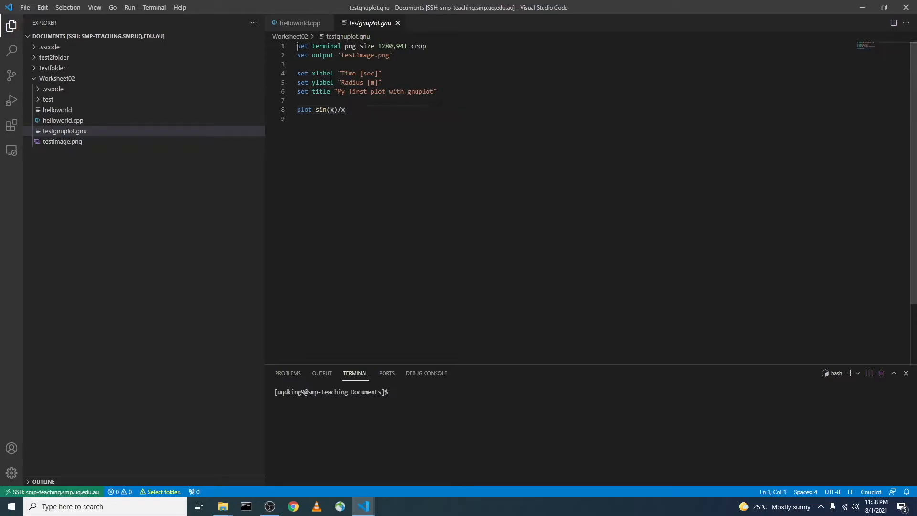
{"action": "left_click_drag", "start_coordinate": [297, 46], "coordinate": [356, 46]}
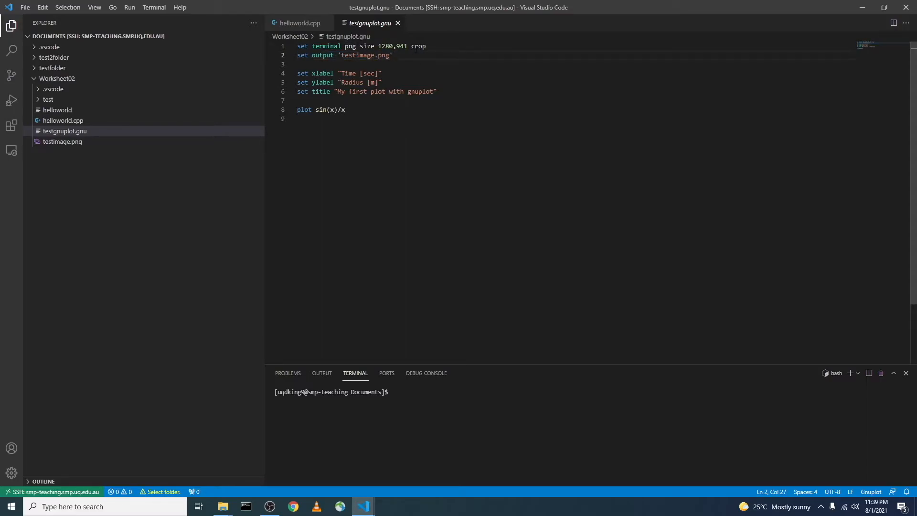
{"action": "left_click", "coordinate": [359, 46]}
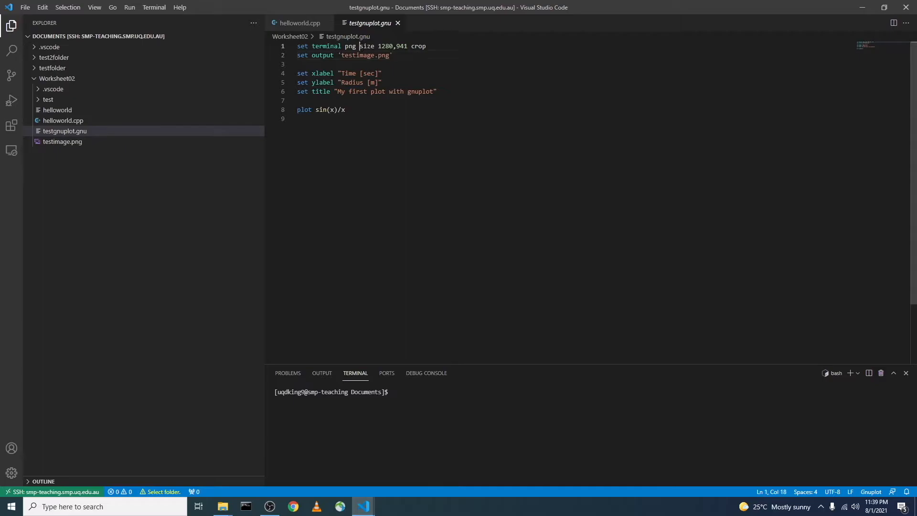
{"action": "left_click_drag", "start_coordinate": [359, 46], "coordinate": [427, 46]}
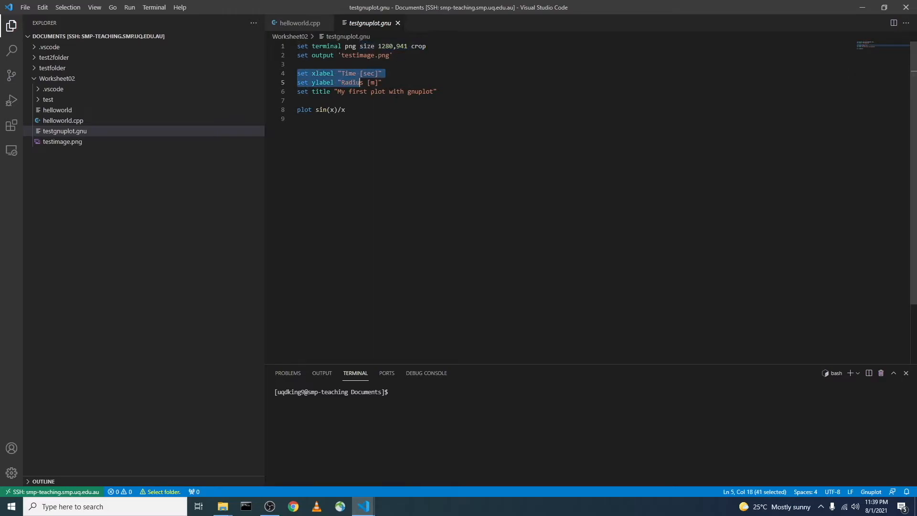
{"action": "left_click", "coordinate": [438, 92]}
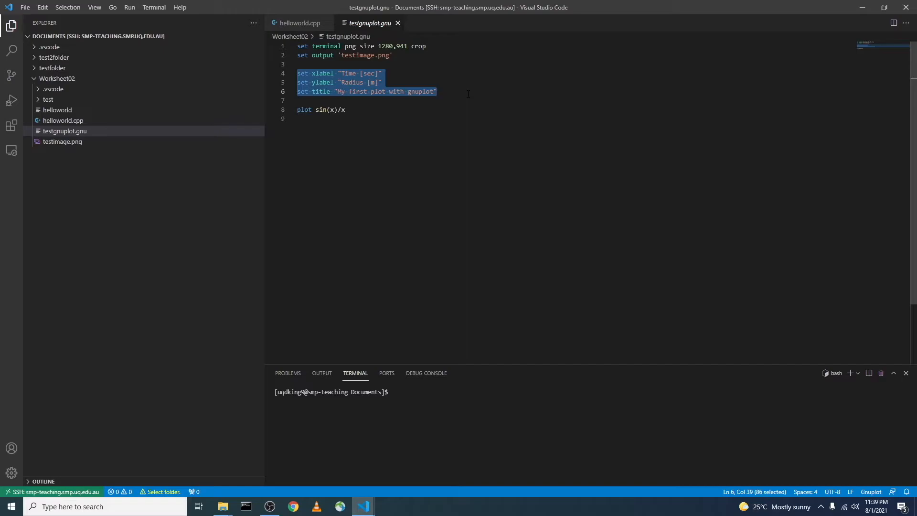
{"action": "left_click", "coordinate": [468, 93]}
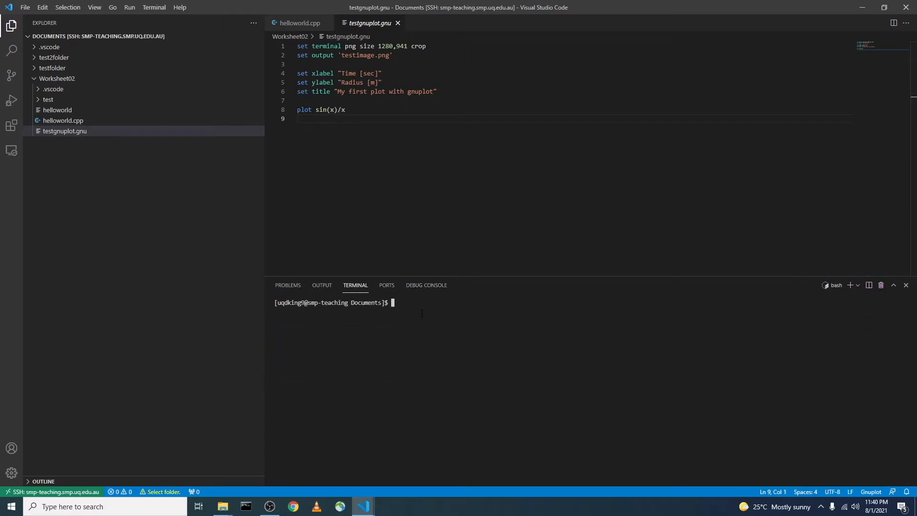
{"action": "mouse_move", "coordinate": [393, 348]}
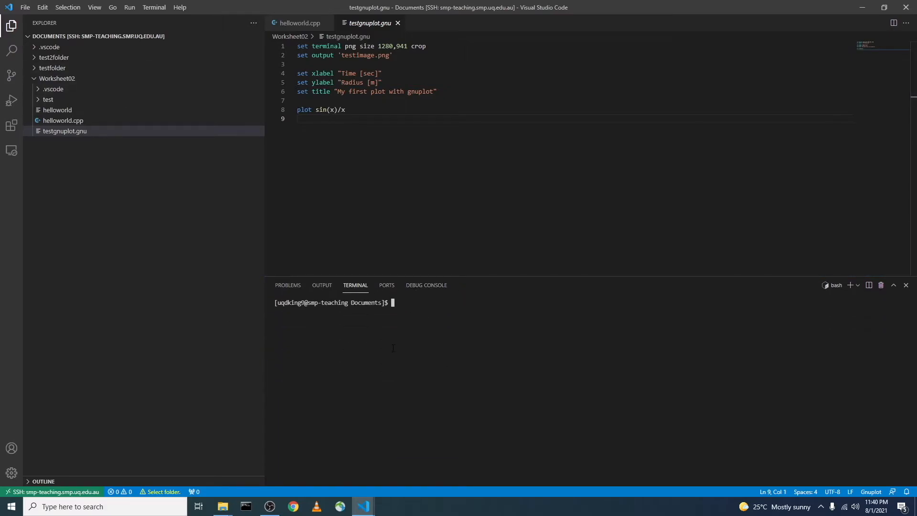
{"action": "mouse_move", "coordinate": [395, 346]}
{"action": "type", "text": "pwd"}
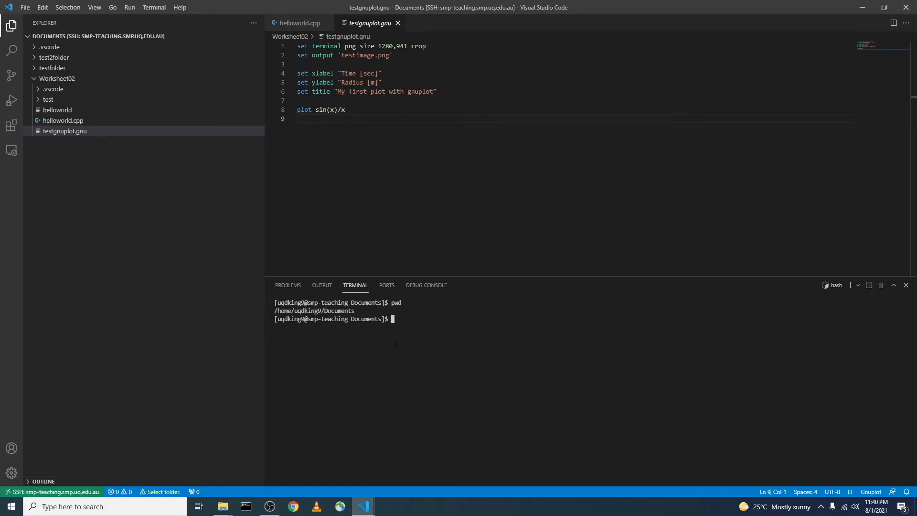
{"action": "mouse_move", "coordinate": [409, 345]}
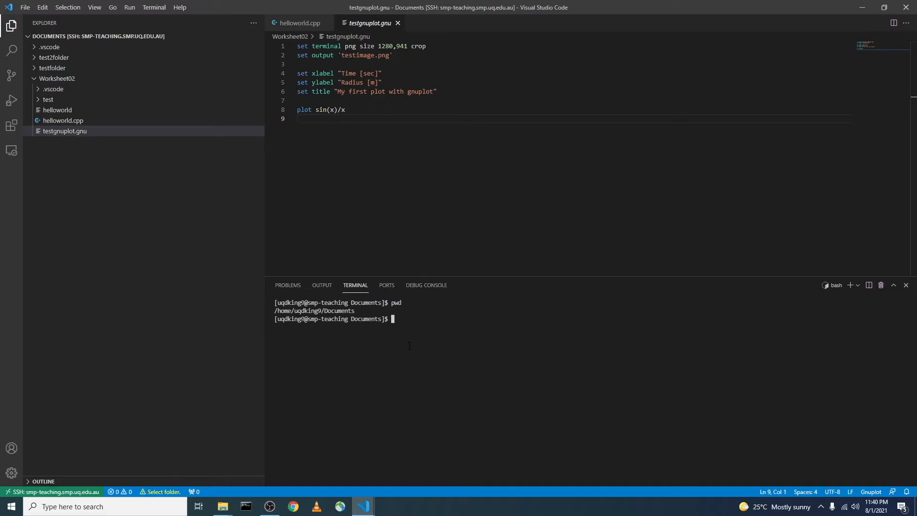
List the directory contents, then change into the Worksheet02/ folder.
{"action": "type", "text": "ls"}
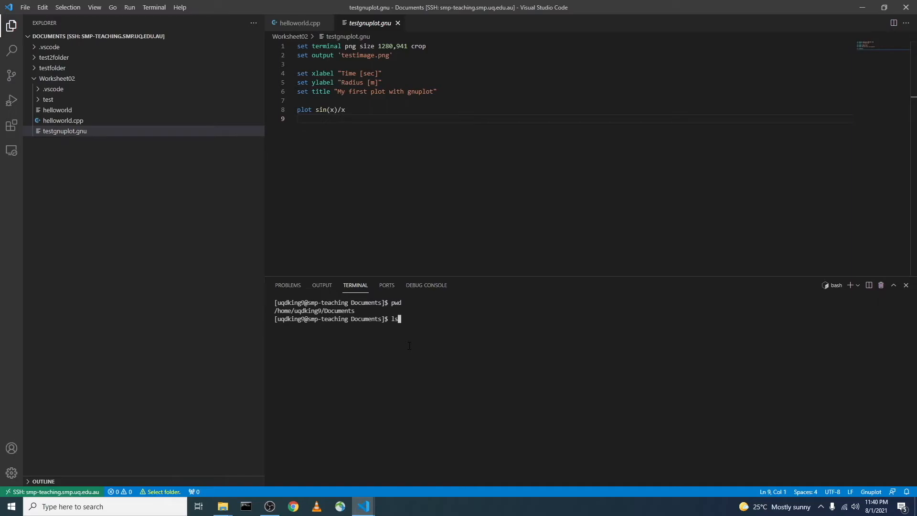
{"action": "key", "text": "Enter"}
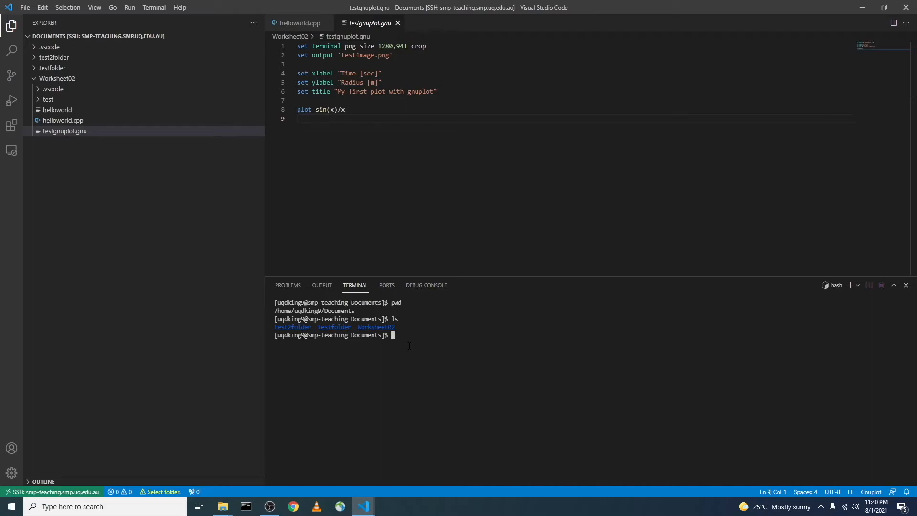
{"action": "type", "text": "cd Worksheet02/"}
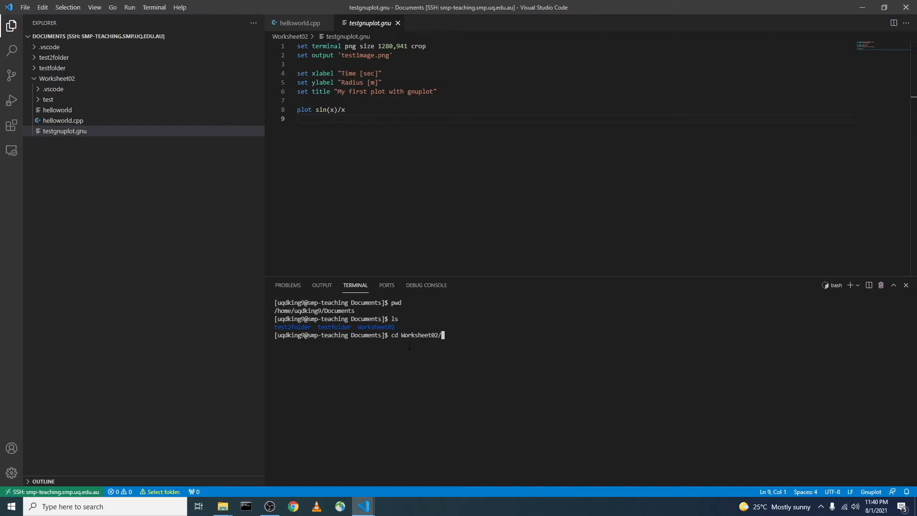
{"action": "key", "text": "Enter"}
{"action": "type", "text": "ls"}
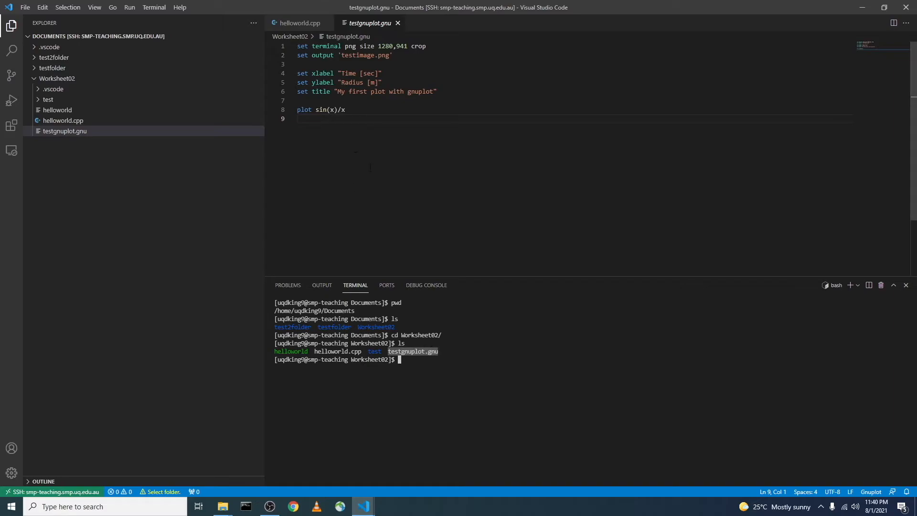
Highlight the script's output and label settings, then run gnuplot testgnuplot.gnu to produce testimage.png.
{"action": "left_click_drag", "start_coordinate": [297, 46], "coordinate": [437, 91]}
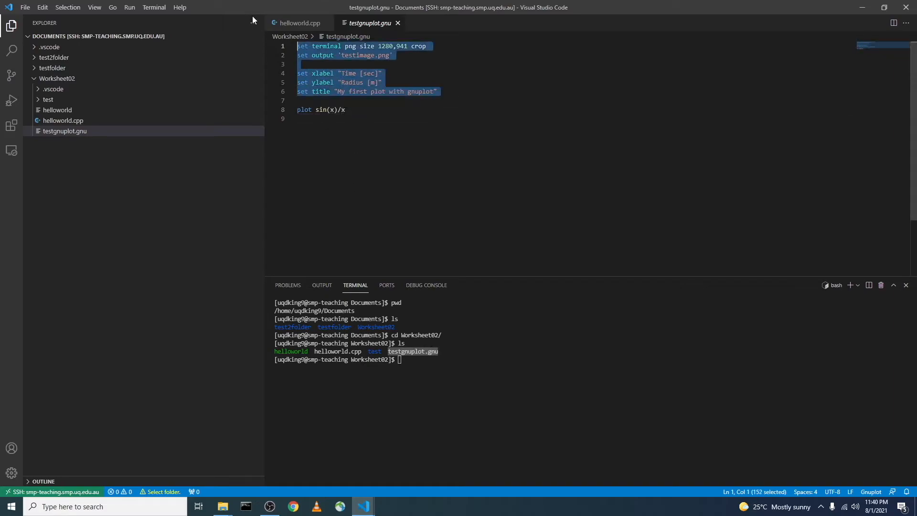
{"action": "left_click", "coordinate": [345, 109]}
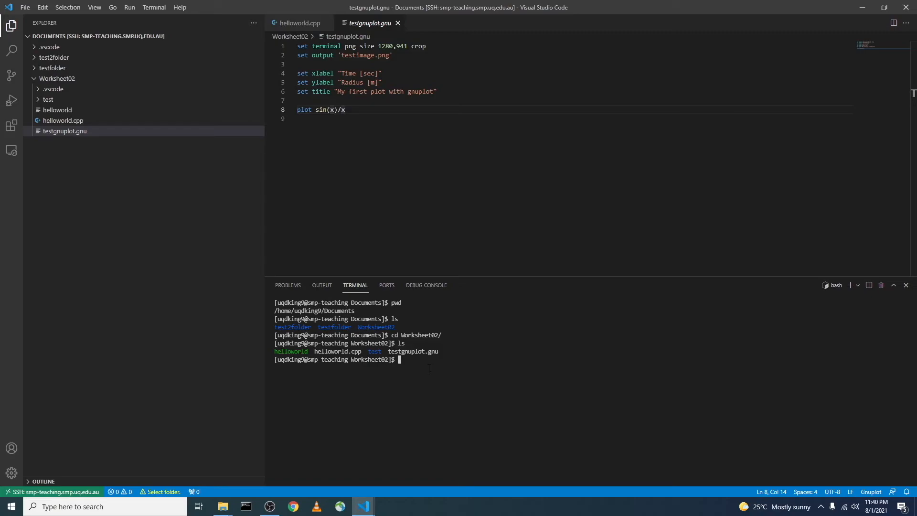
{"action": "type", "text": "gnu"}
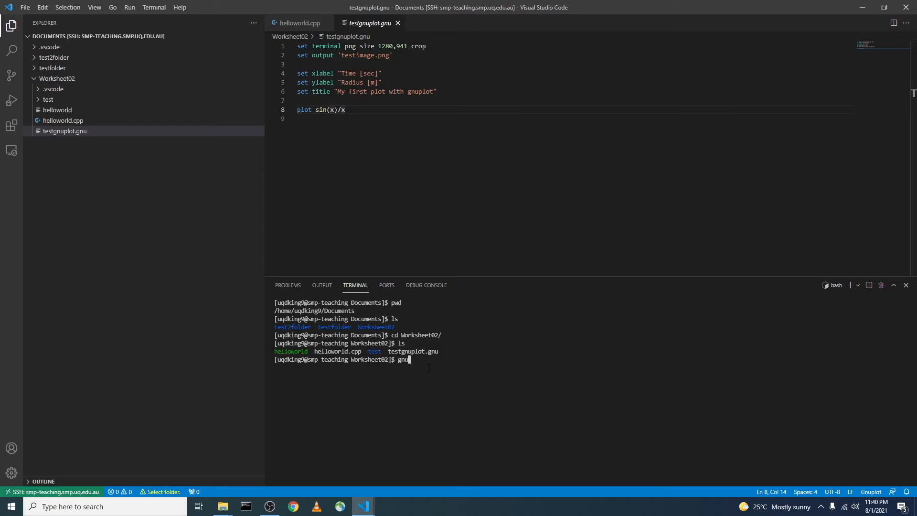
{"action": "type", "text": "plot"}
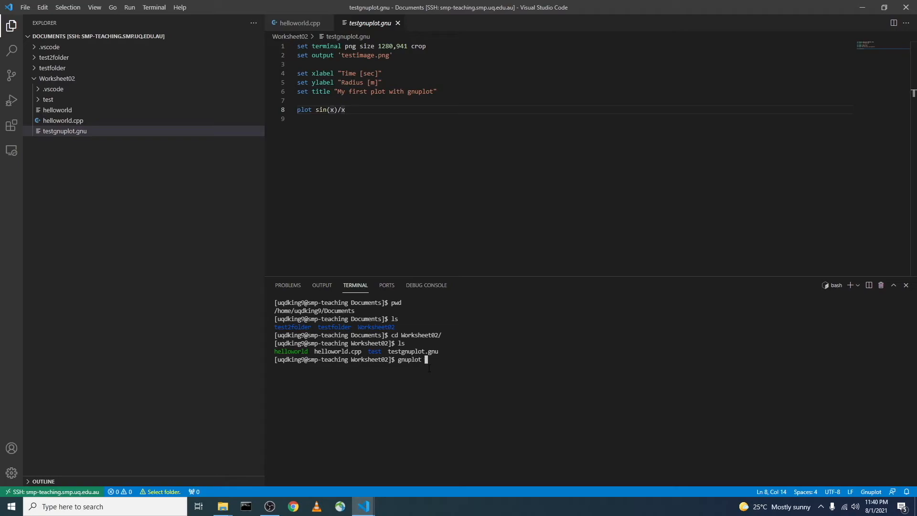
{"action": "type", "text": "test"}
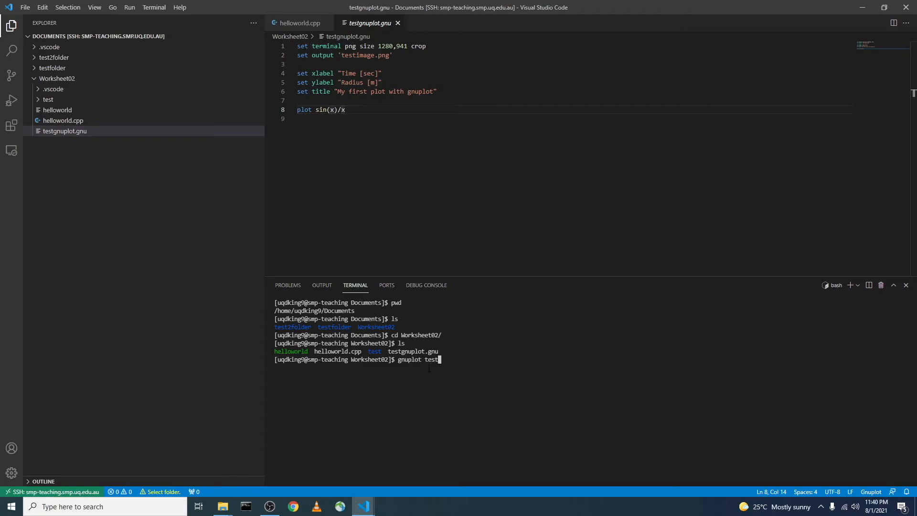
{"action": "type", "text": "gnuplot.gnu"}
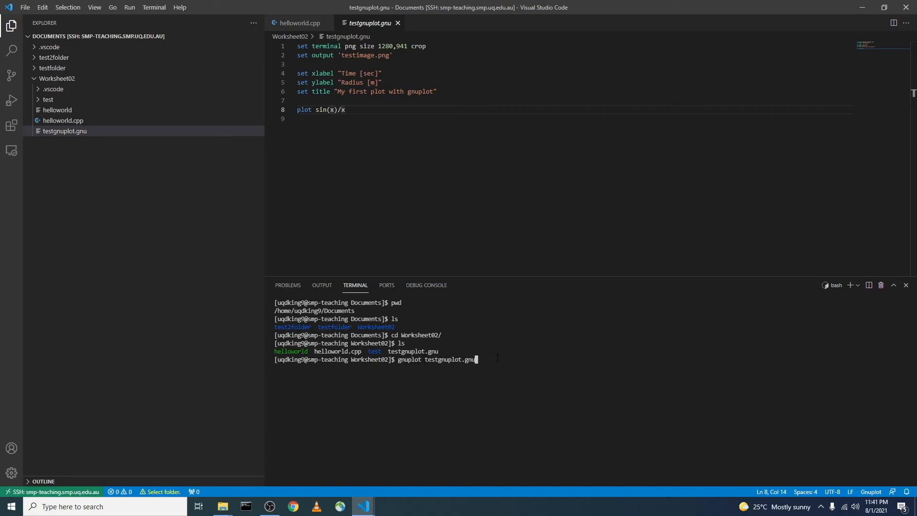
{"action": "key", "text": "Enter"}
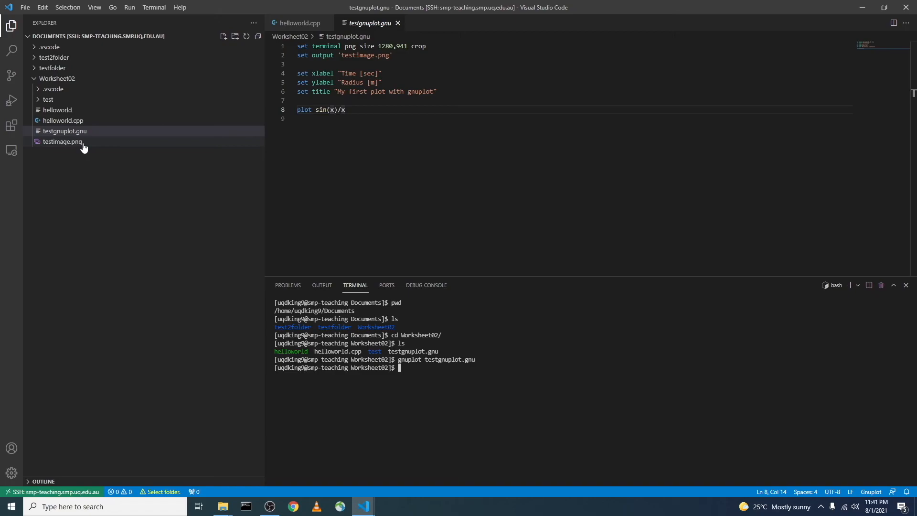
{"action": "mouse_move", "coordinate": [80, 148]}
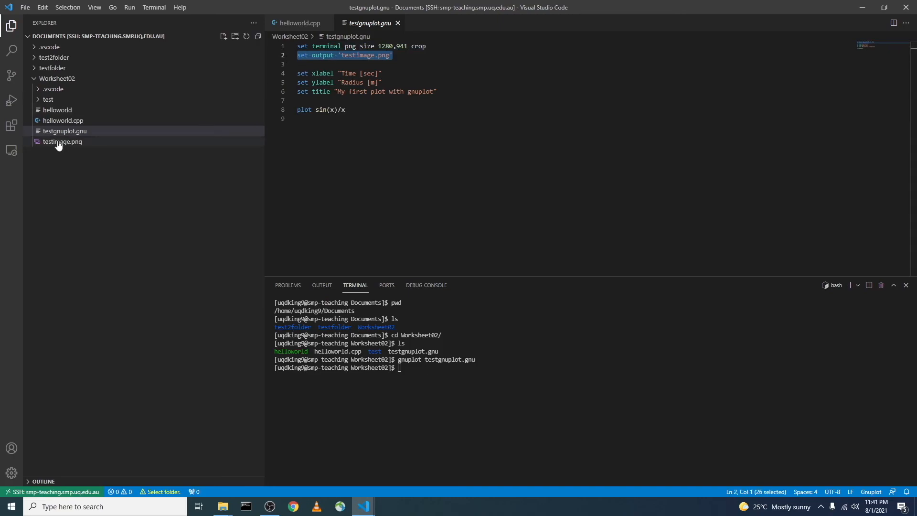
Open testimage.png from the Explorer to preview the sin(x)/x plot.
{"action": "left_click", "coordinate": [61, 141]}
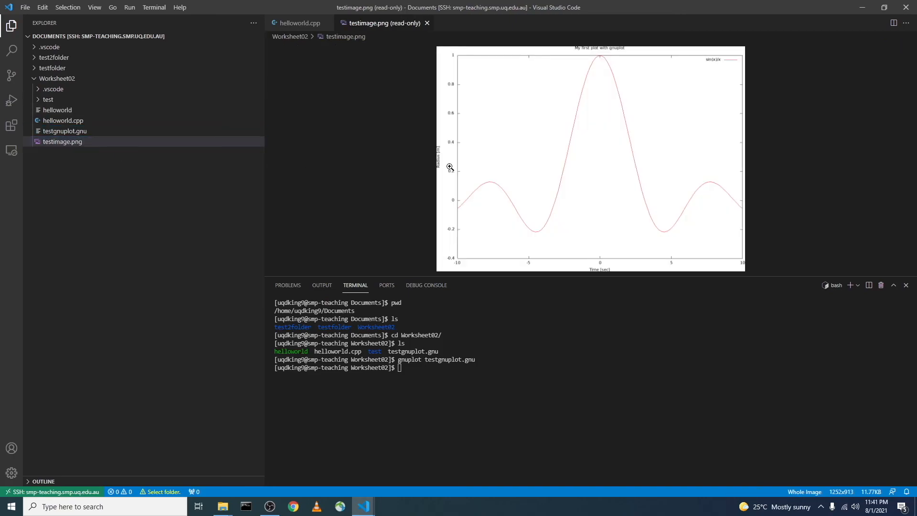
{"action": "mouse_move", "coordinate": [474, 147]}
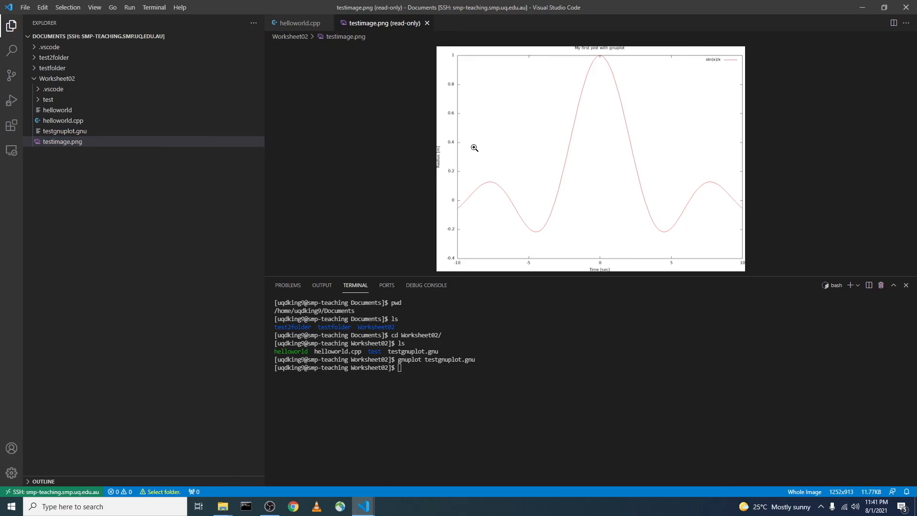
{"action": "mouse_move", "coordinate": [552, 158]}
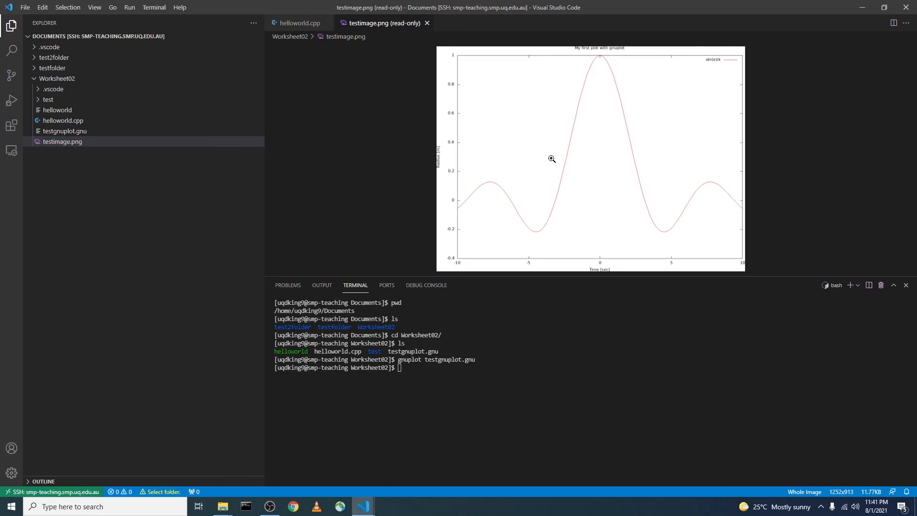
{"action": "mouse_move", "coordinate": [467, 234]}
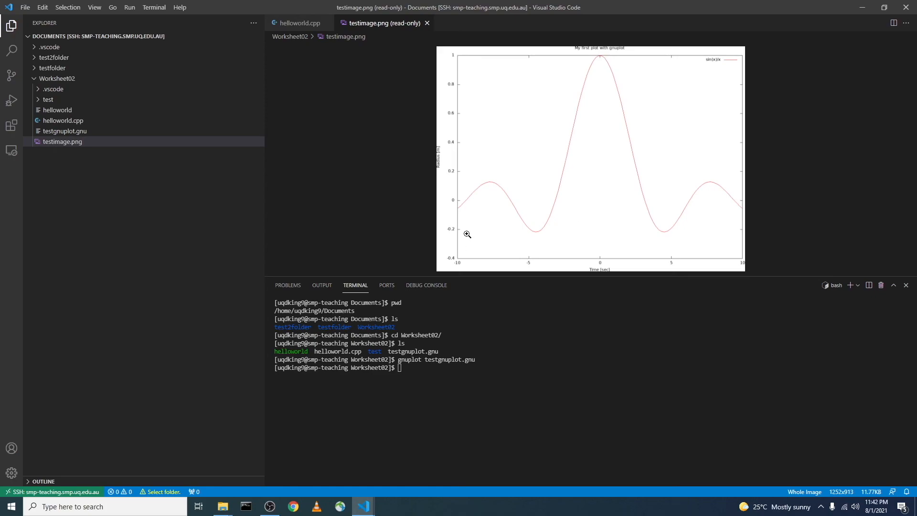
{"action": "mouse_move", "coordinate": [549, 248]}
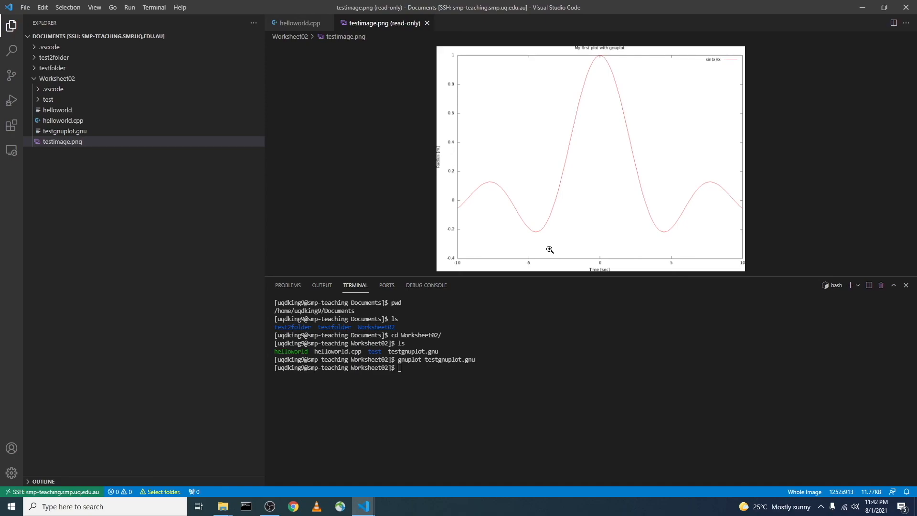
{"action": "mouse_move", "coordinate": [552, 249]}
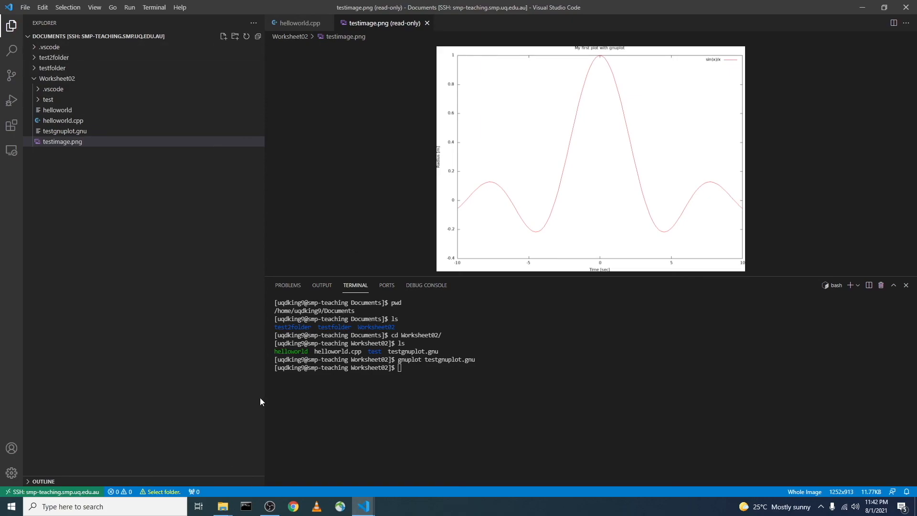
{"action": "mouse_move", "coordinate": [270, 412]}
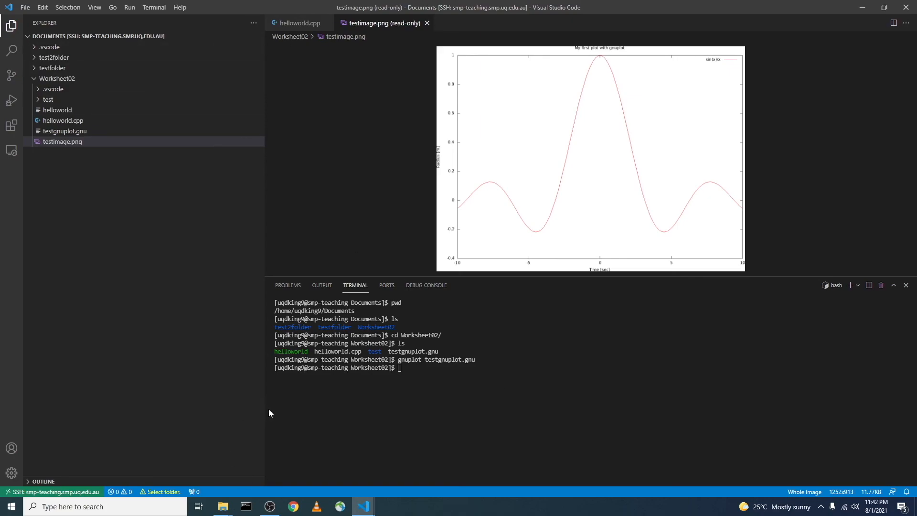